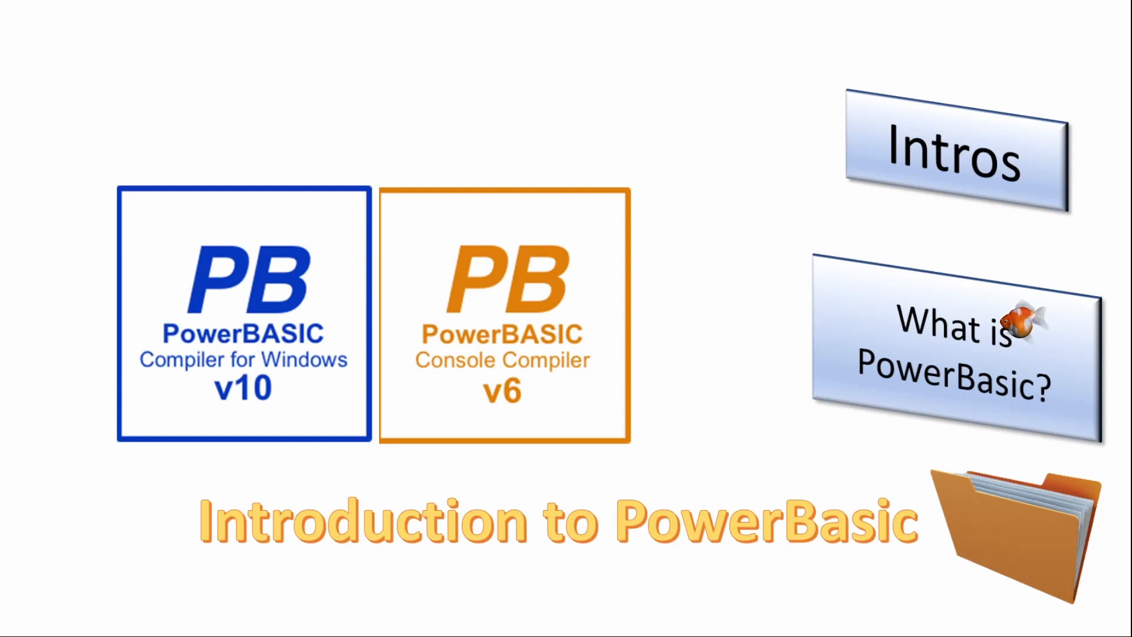
pyautogui.moveTo(961, 324)
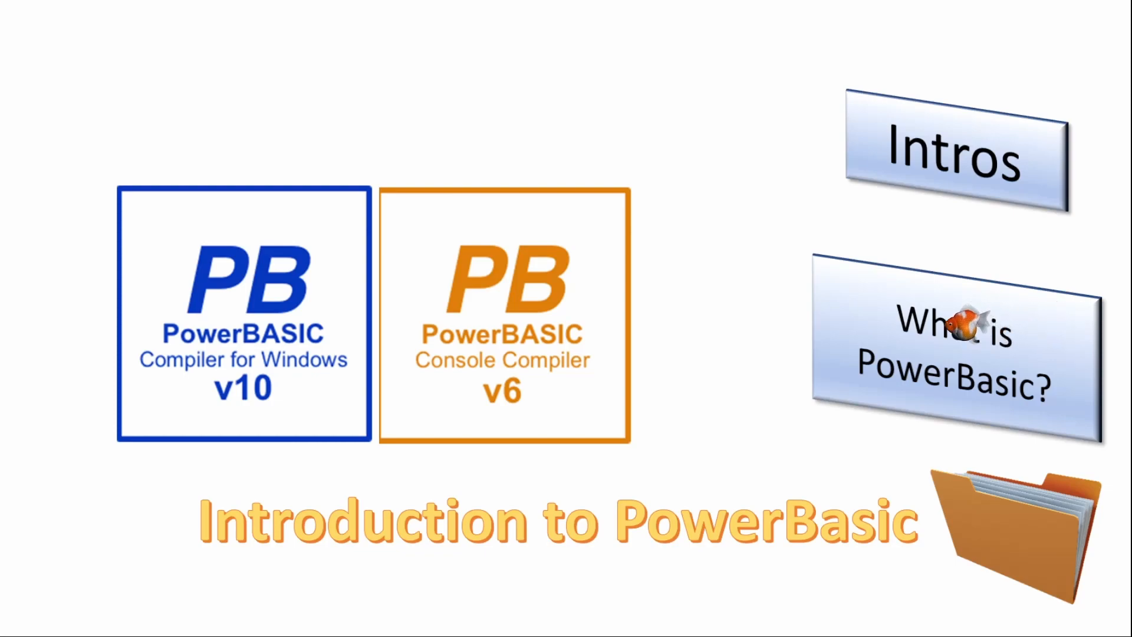
pyautogui.moveTo(903, 322)
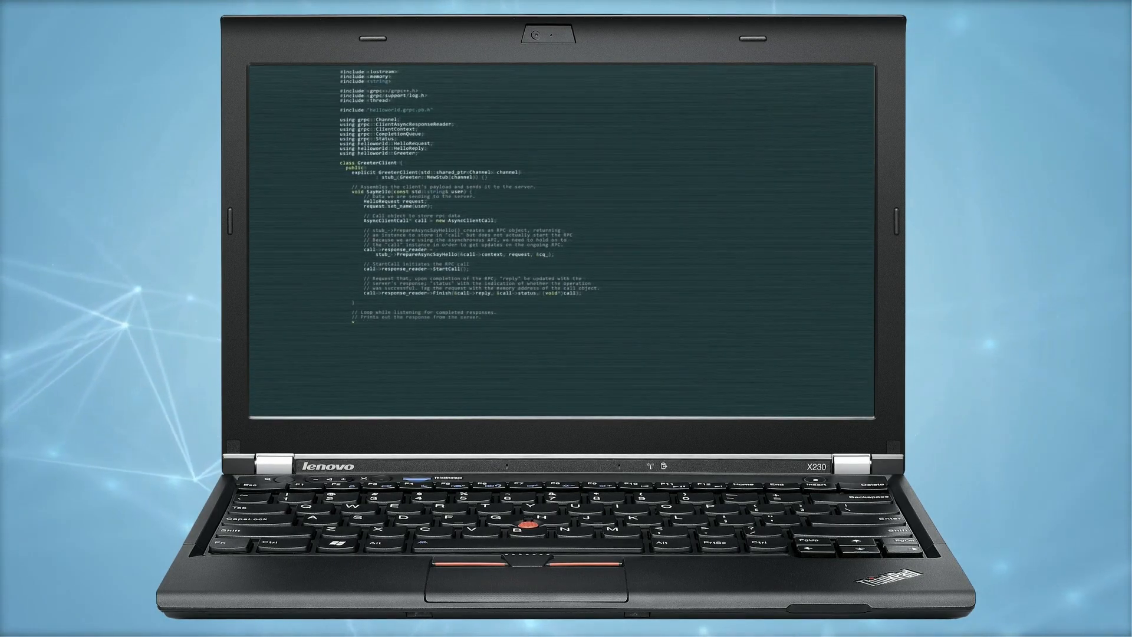
pyautogui.scroll(-3)
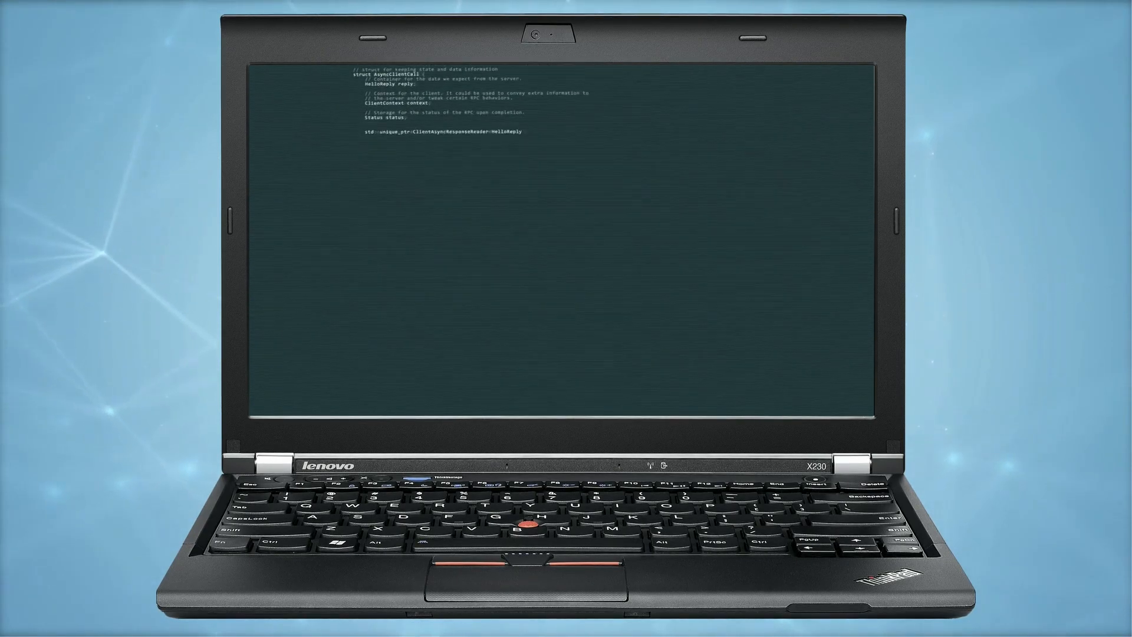
pyautogui.scroll(-3)
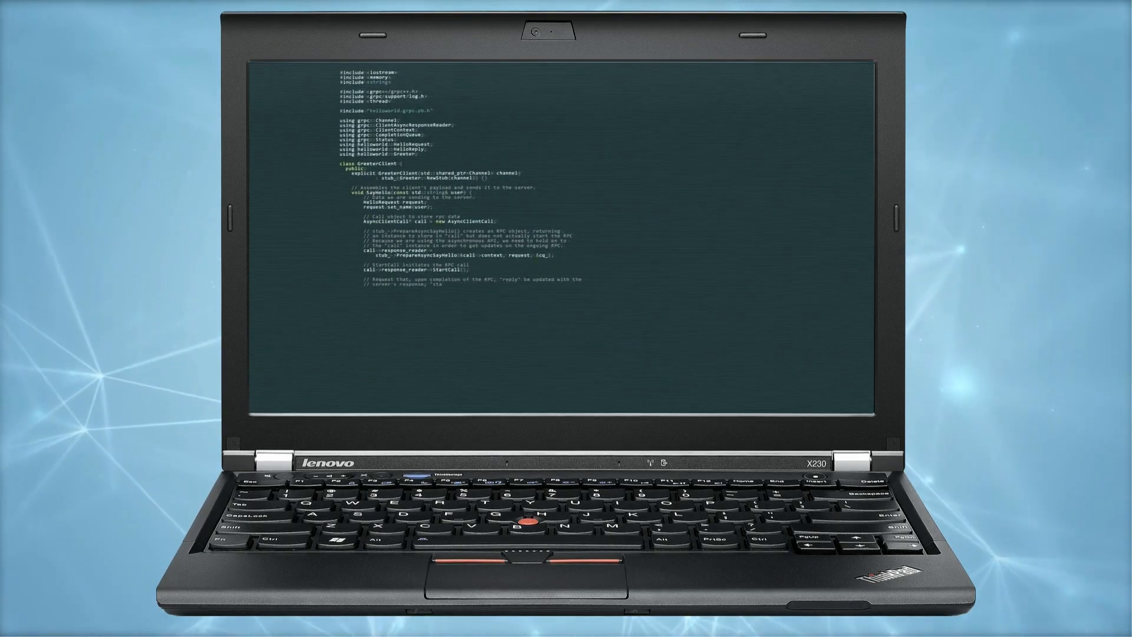
pyautogui.scroll(-3)
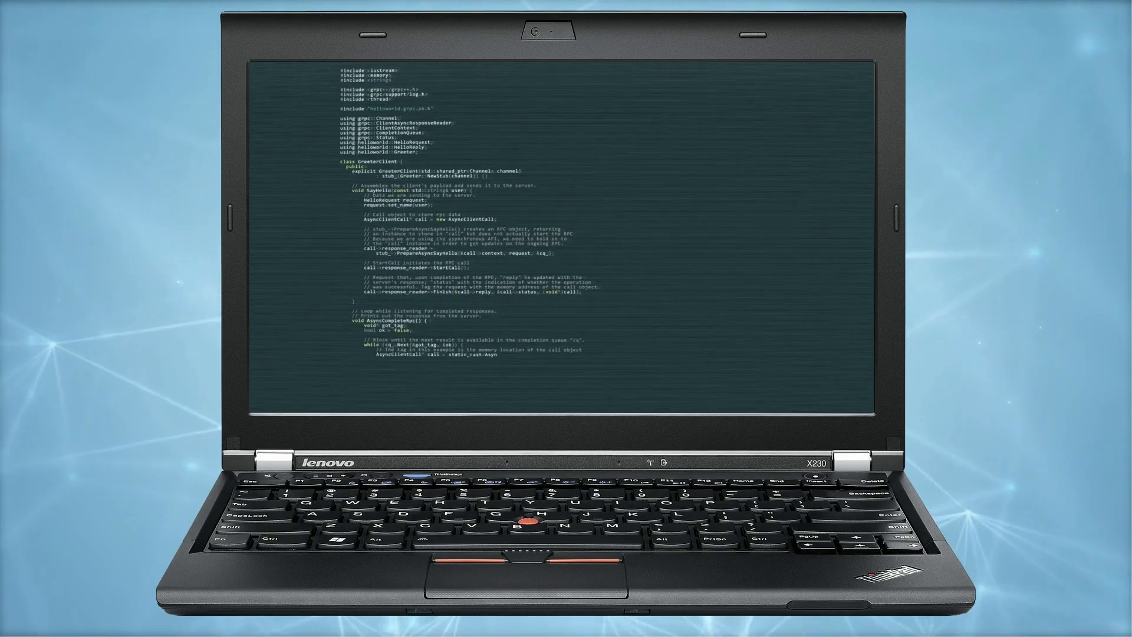
pyautogui.scroll(-3)
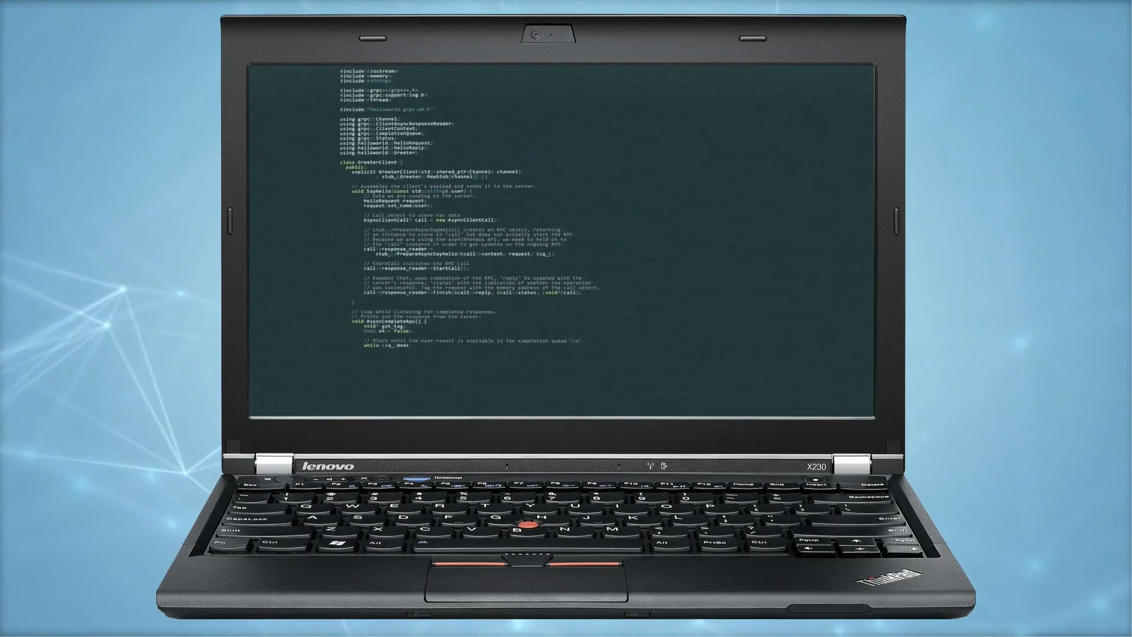
pyautogui.scroll(-3)
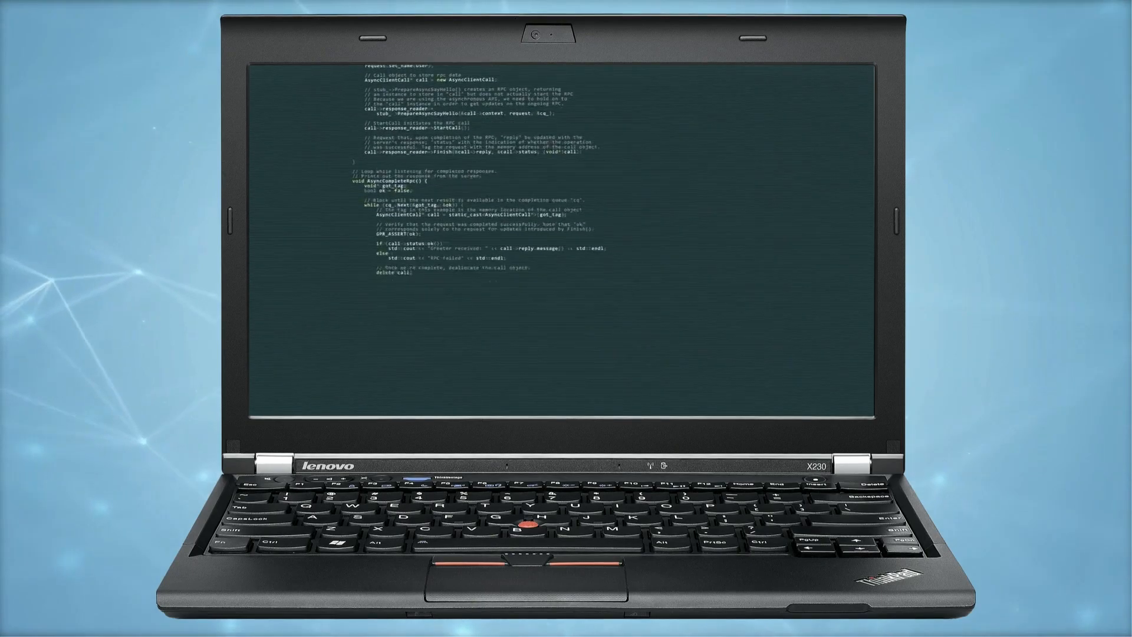